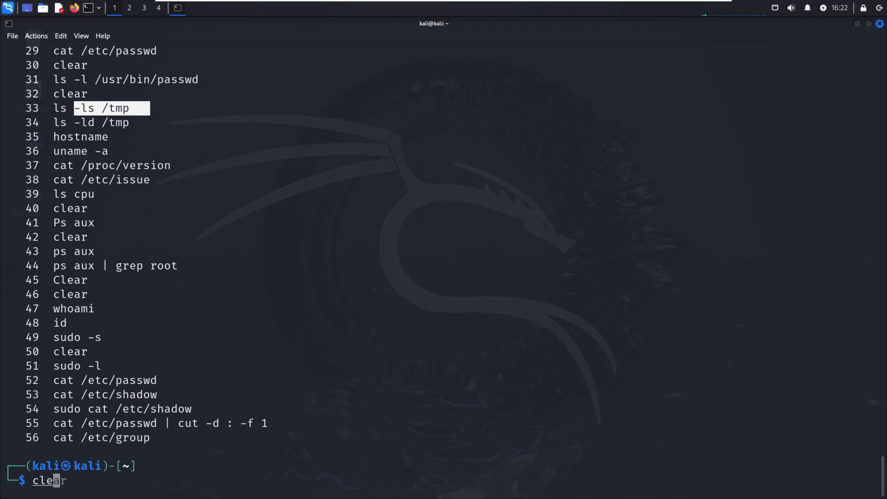
Run ifconfig and highlight eth0 and its address 192.168.20.128.
key(Return)
text(ifconfig)
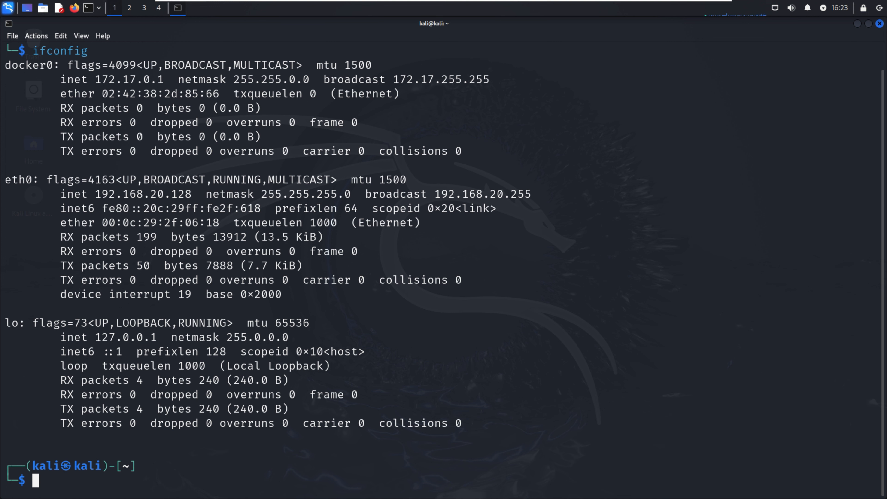
double_click(19, 179)
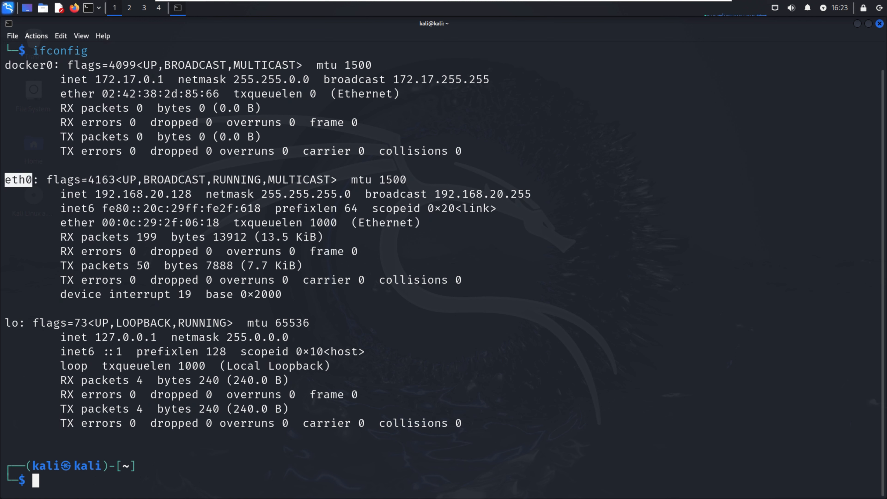
double_click(143, 194)
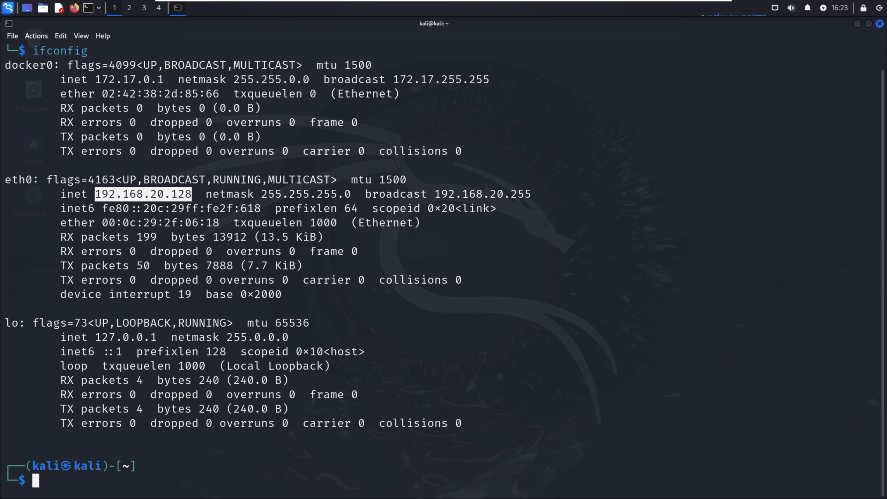
double_click(21, 179)
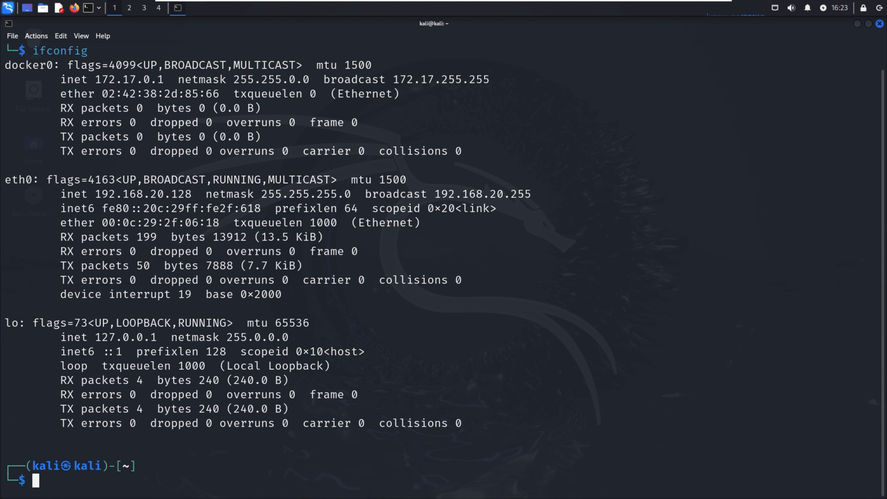
Run ip route to list the default gateway 192.168.20.2 on eth0 and subnet routes.
text(ip rou)
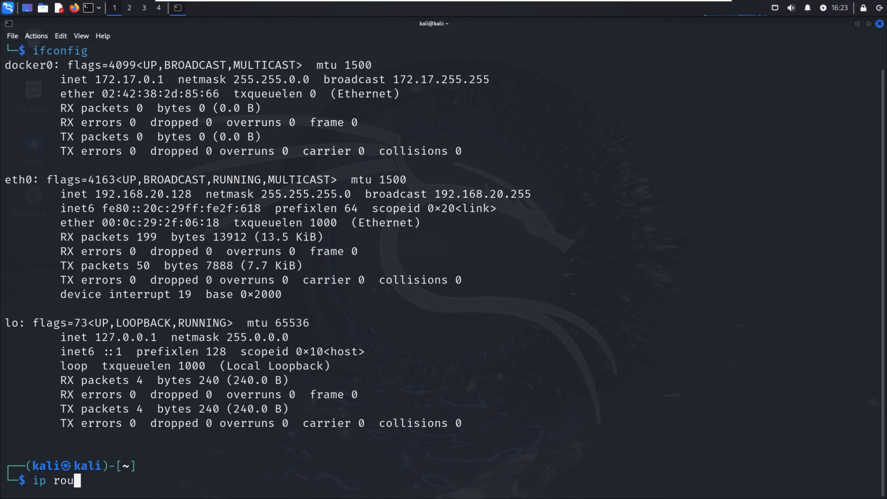
key(Return)
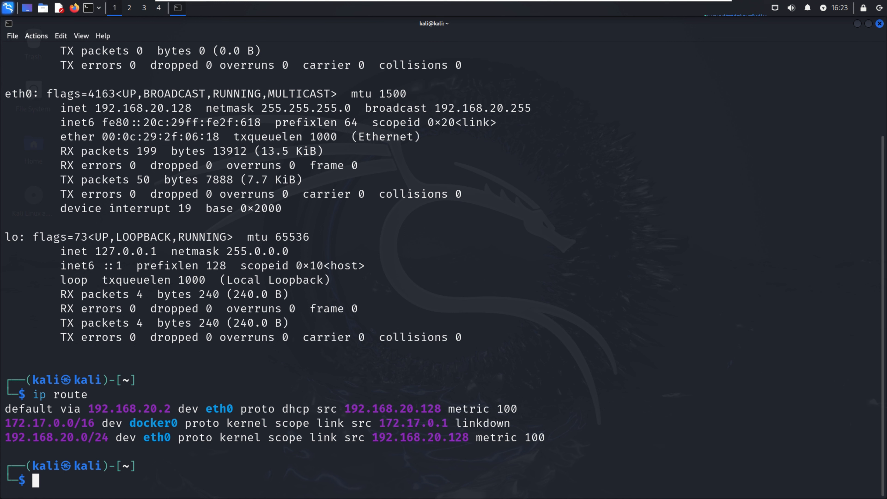
double_click(390, 408)
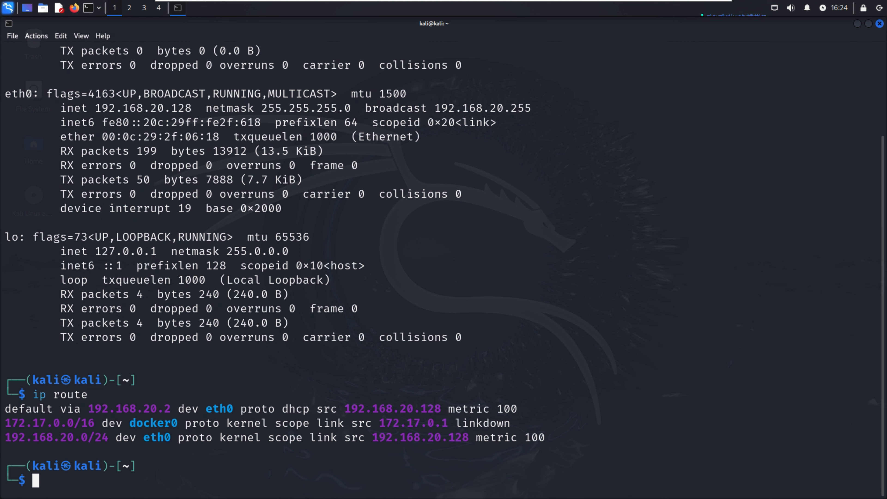
Run ip neigh to list the STALE neighbours 192.168.20.2 and 192.168.20.254 on eth0.
text(ip route)
text(ip nei)
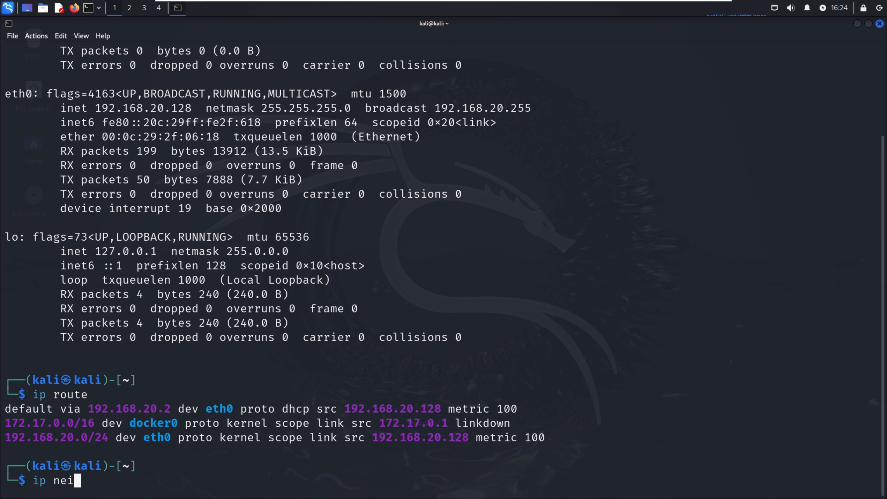
key(Return)
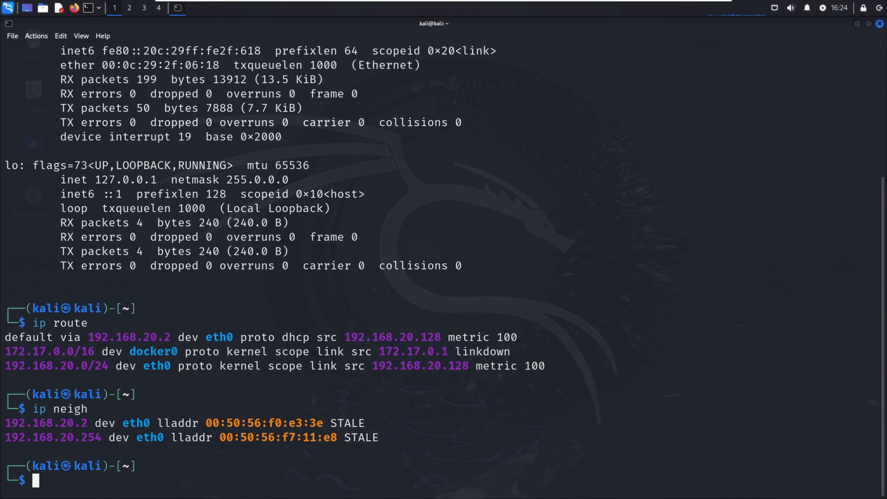
double_click(362, 438)
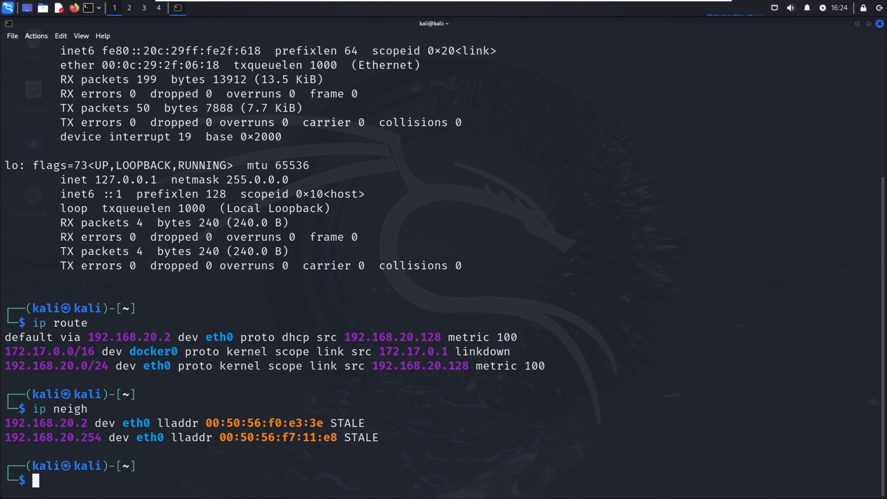
double_click(135, 423)
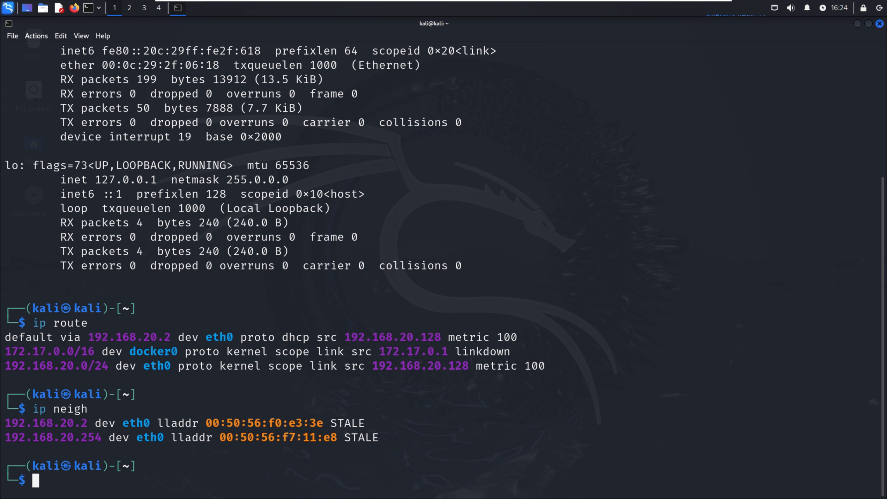
Run netstat -ano and highlight the ESTABLISHED udp connection to 192.168.20.254:67.
text(netstat)
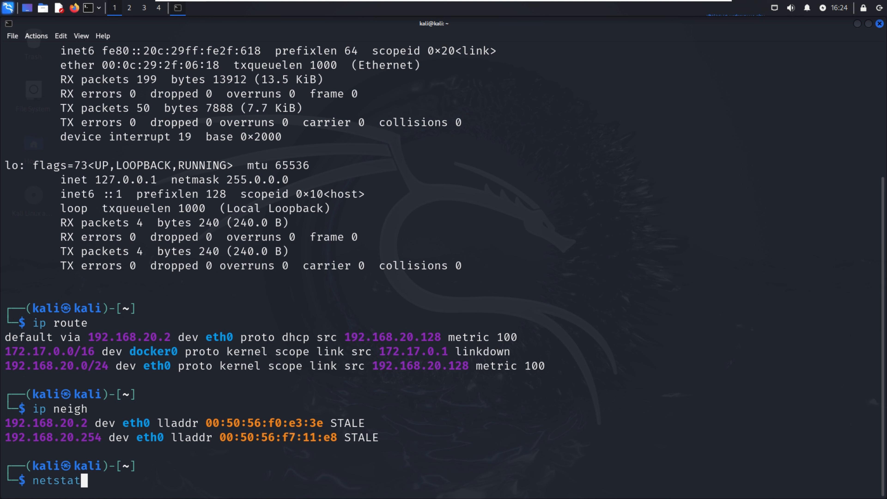
text(-an)
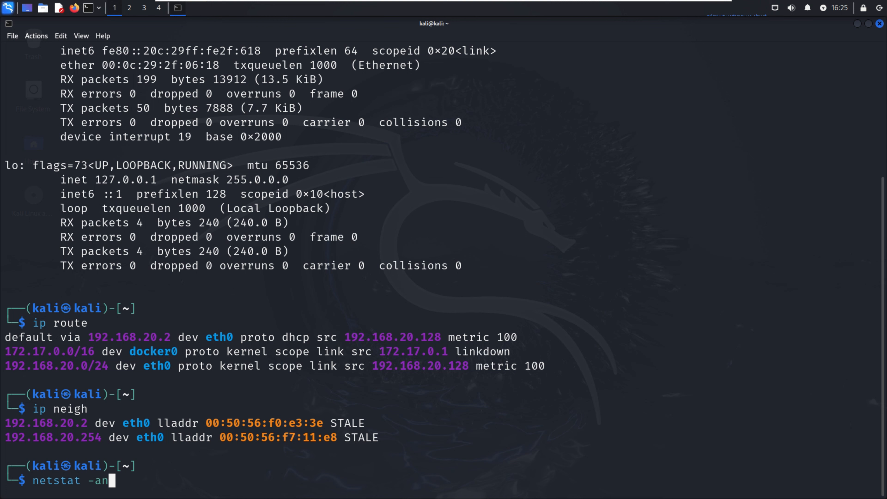
key(Return)
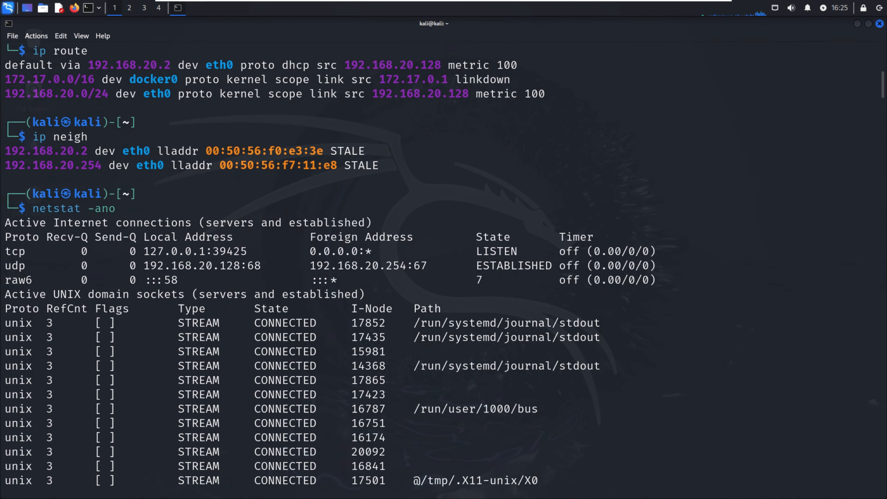
scroll(down, 3)
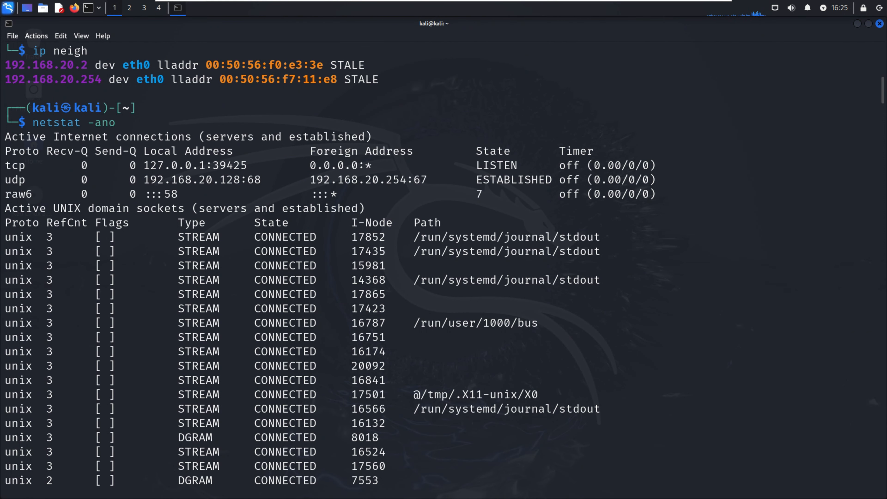
scroll(down, 3)
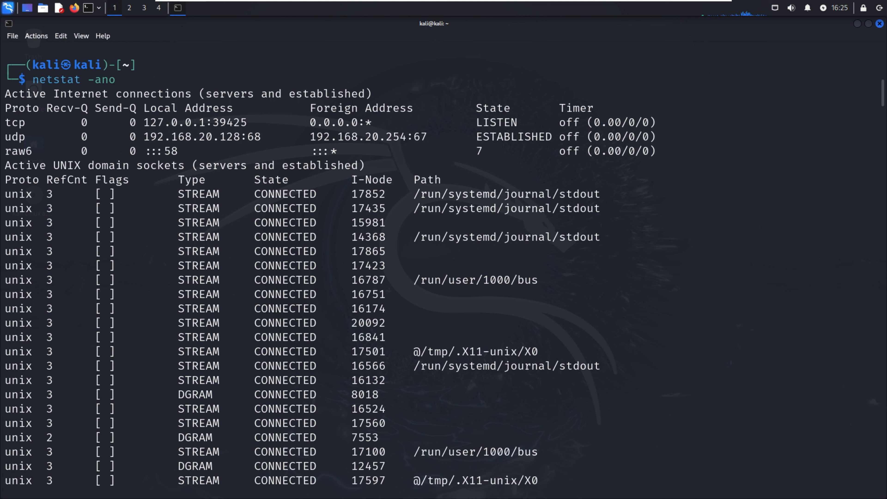
double_click(174, 122)
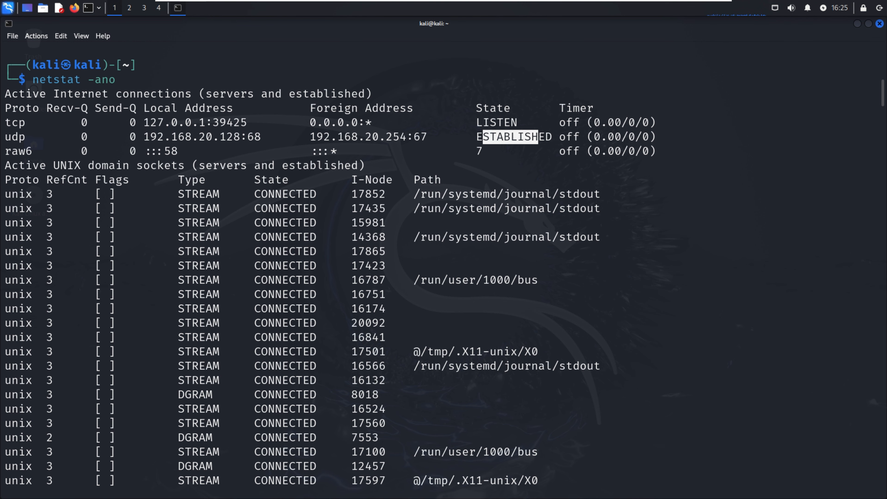
Scroll through the long listing of active UNIX domain sockets.
scroll(down, 3)
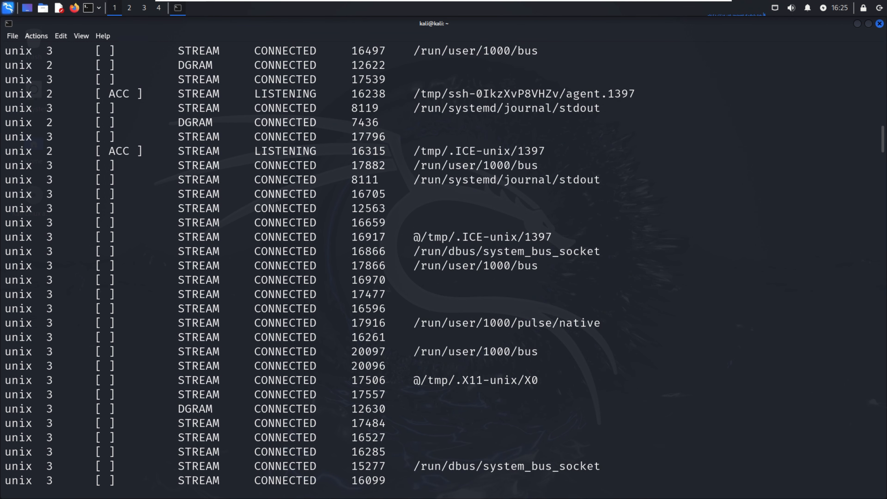
scroll(down, 3)
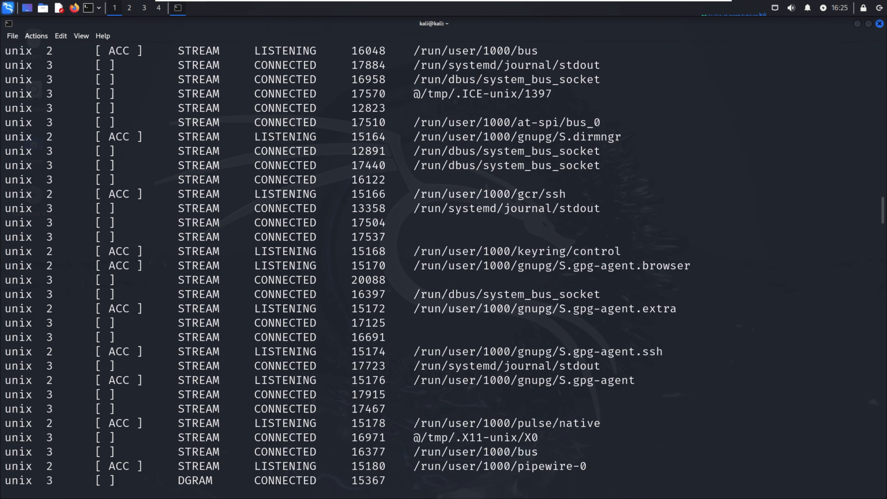
scroll(down, 3)
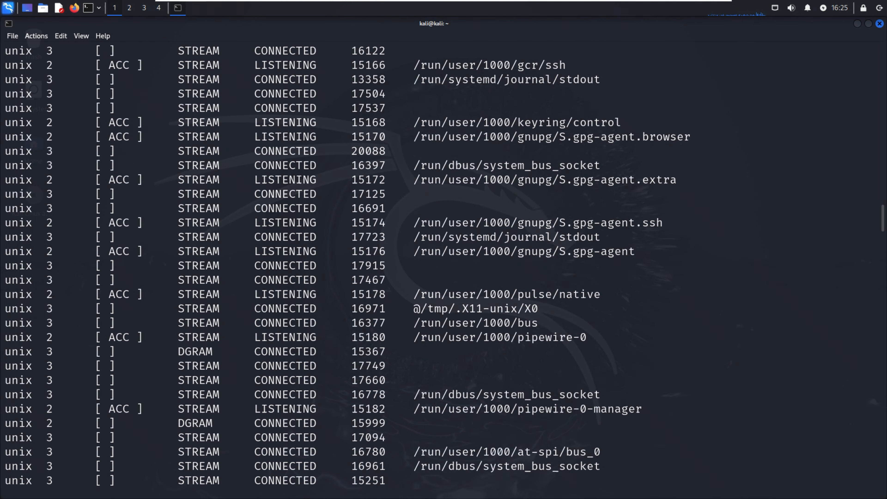
scroll(down, 3)
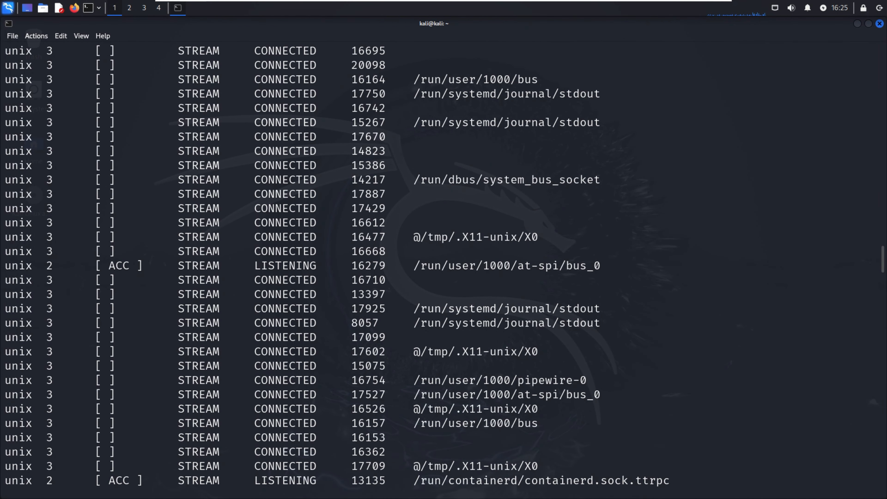